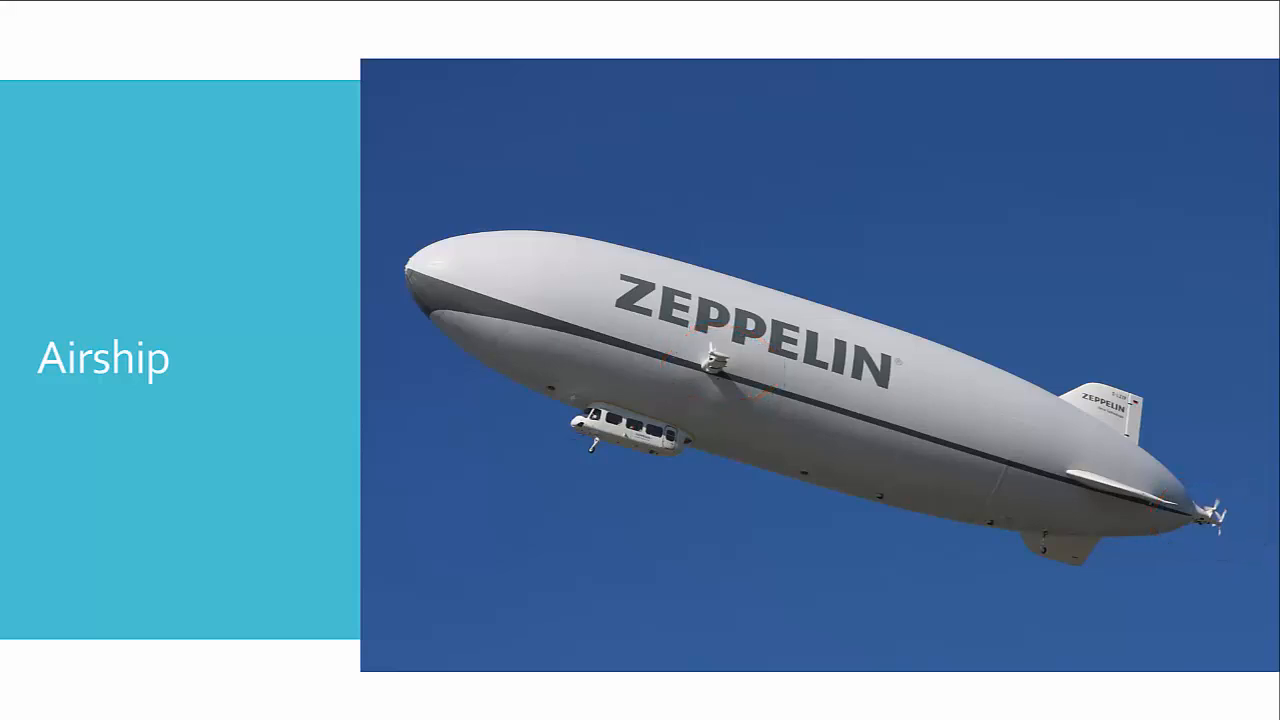
Advance past the Airship slide to the airplane light-marking diagram
key("Right")
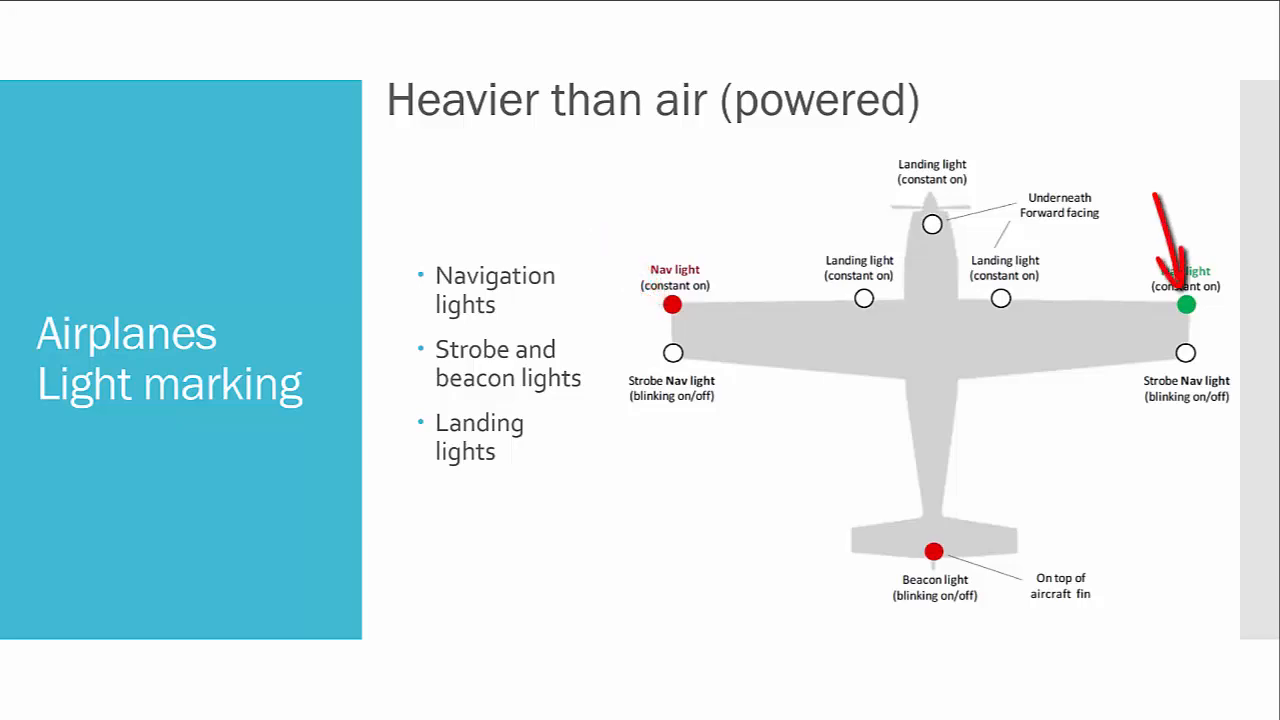
Advance to the Navigation lights slide with red, green and white visibility angles
left_click(1170, 240)
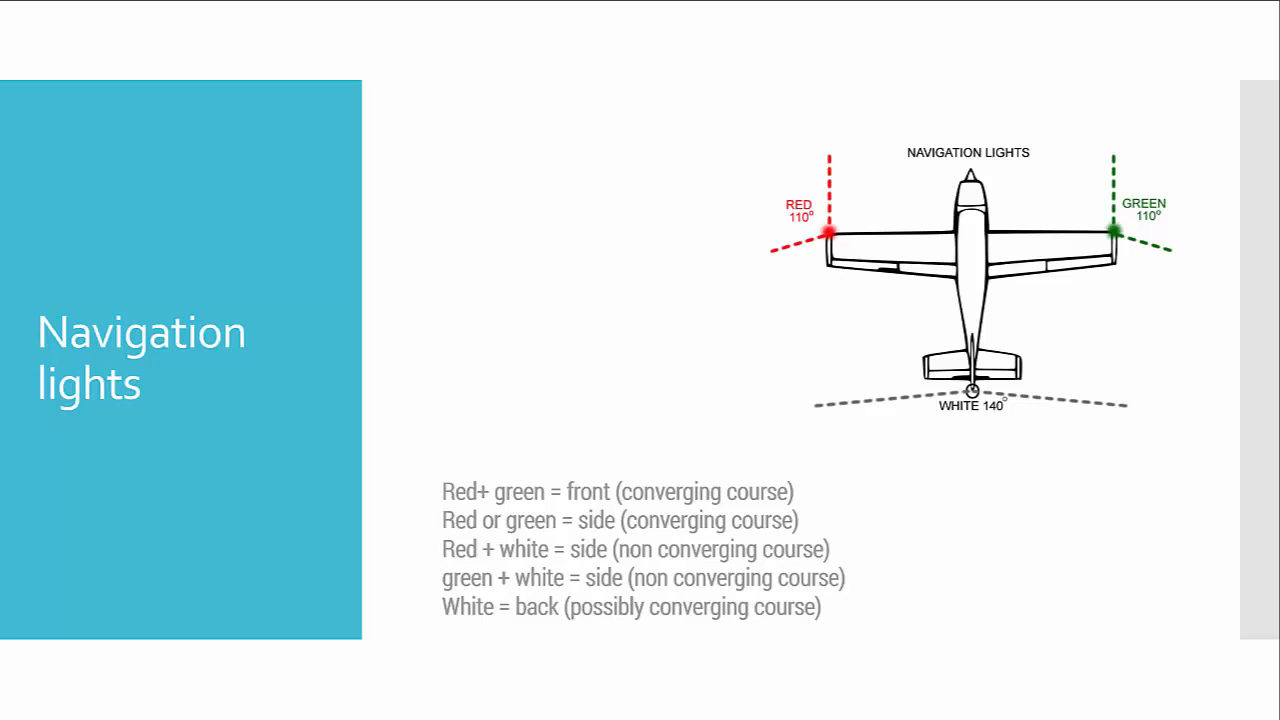
Advance to the non-powered slide noting gliders carry the same navigation lights
key("right")
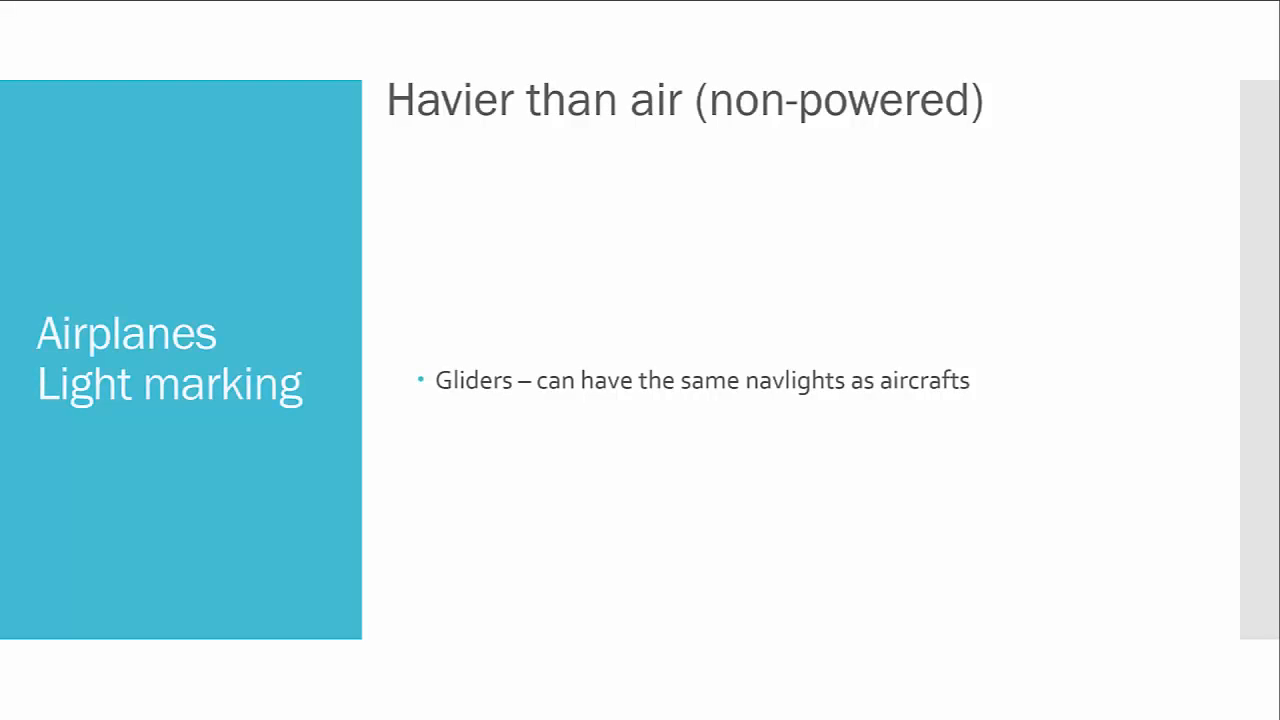